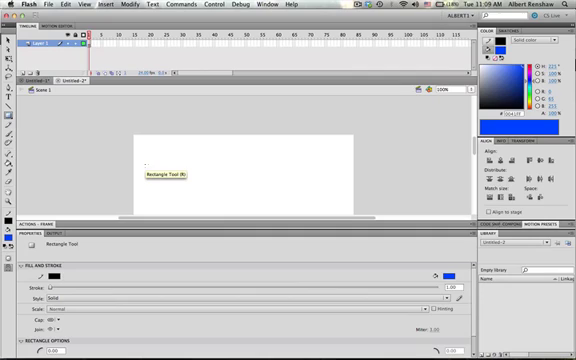
Step: Draw a circle with a horizontal blue line beside it using the Oval tool
click(12, 122)
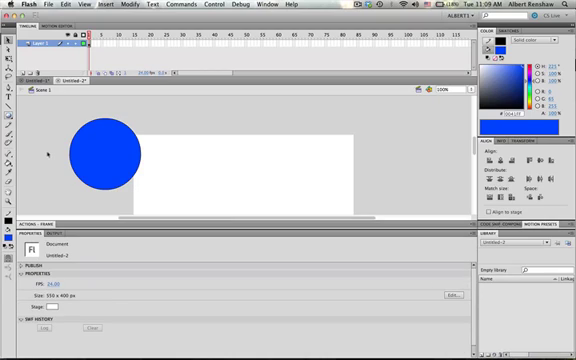
drag(50, 152, 180, 152)
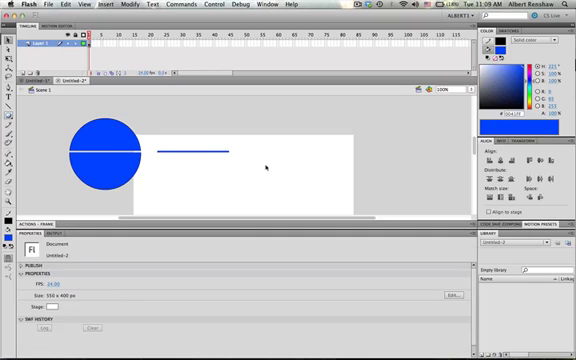
click(196, 152)
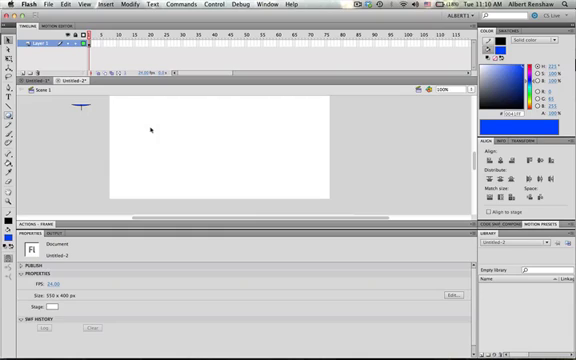
Step: Set the PolyStar side count to 4 and higher values, drawing each polygon in turn
click(8, 116)
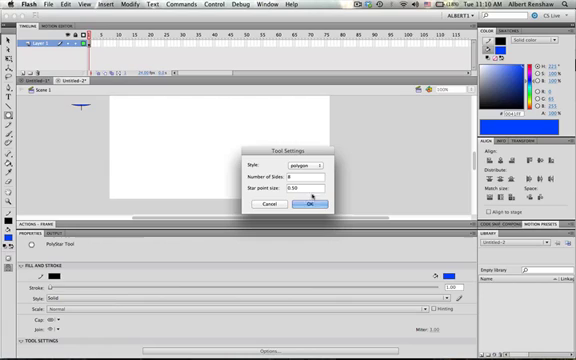
click(306, 204)
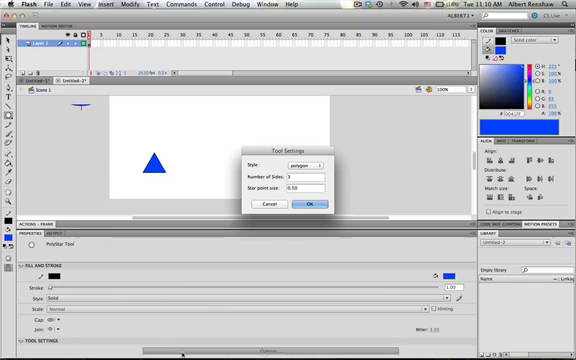
text(4)
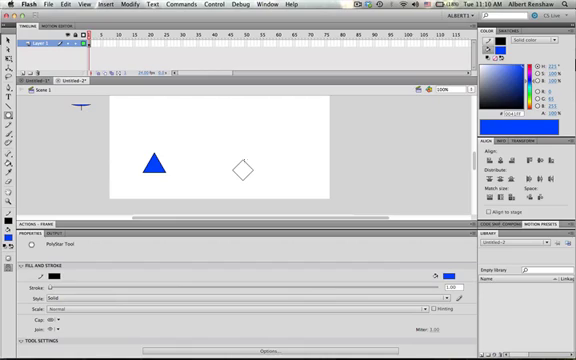
click(242, 168)
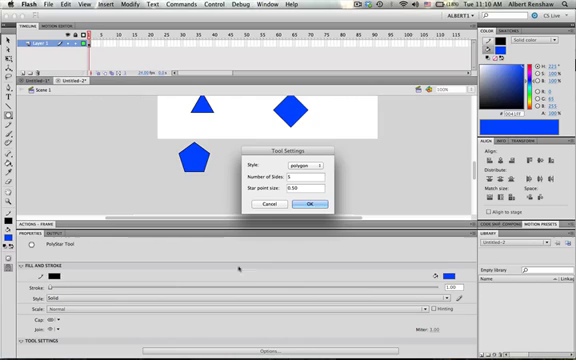
click(308, 204)
text(7)
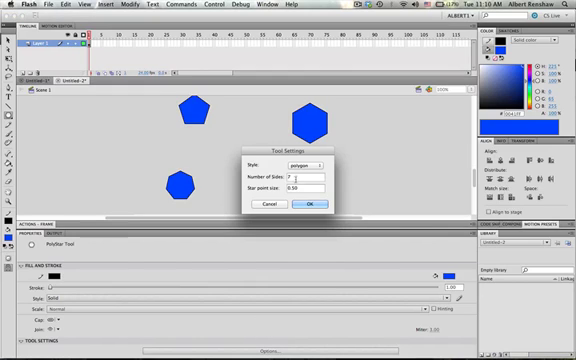
click(308, 204)
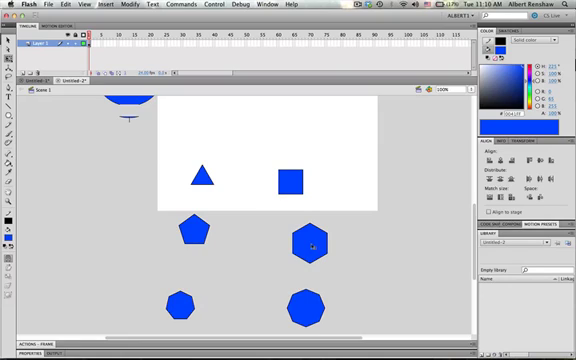
Step: Confirm the polygon settings and draw a freehand Pencil line across the triangle
click(308, 240)
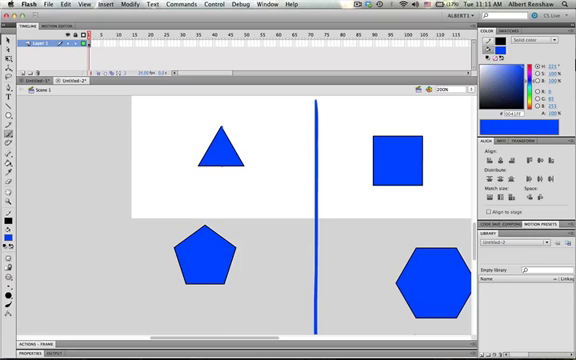
drag(200, 170, 256, 178)
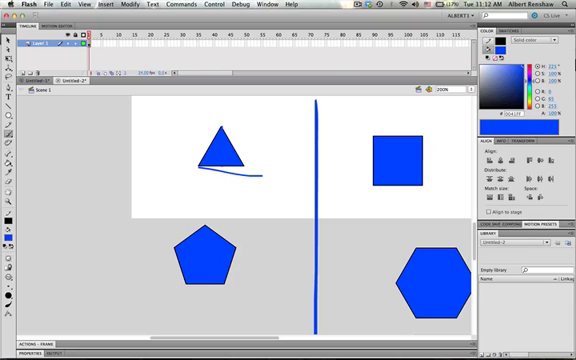